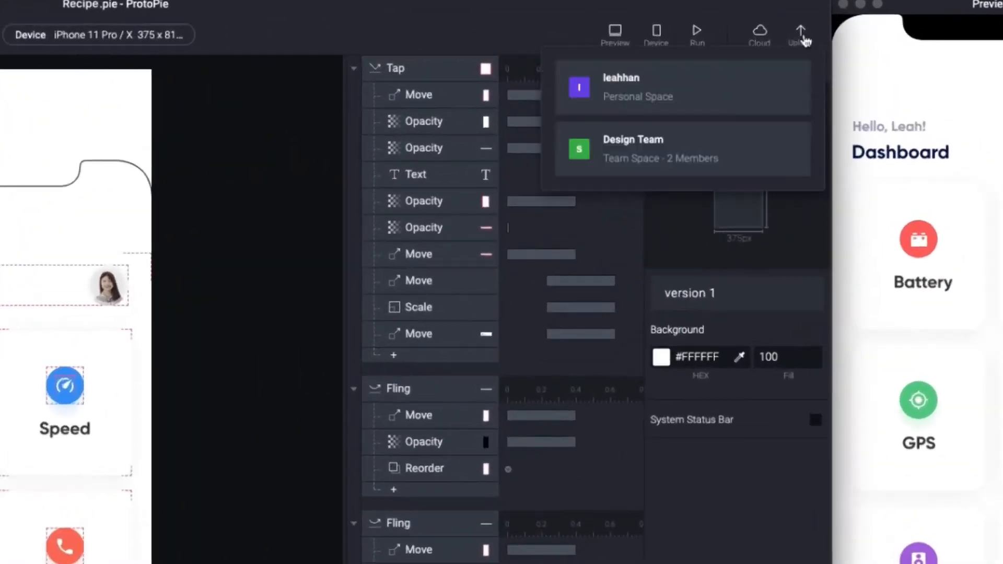
Upload the Recipe prototype to a chosen ProtoPie Cloud space and open it there
left_click(639, 88)
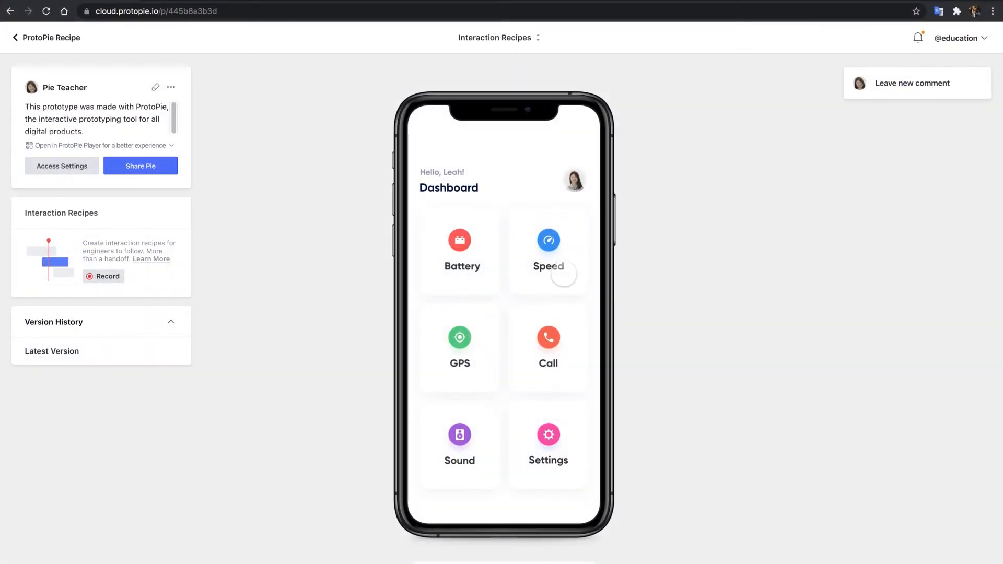
Begin recording an Interaction Recipe on the Dashboard prototype
left_click(548, 348)
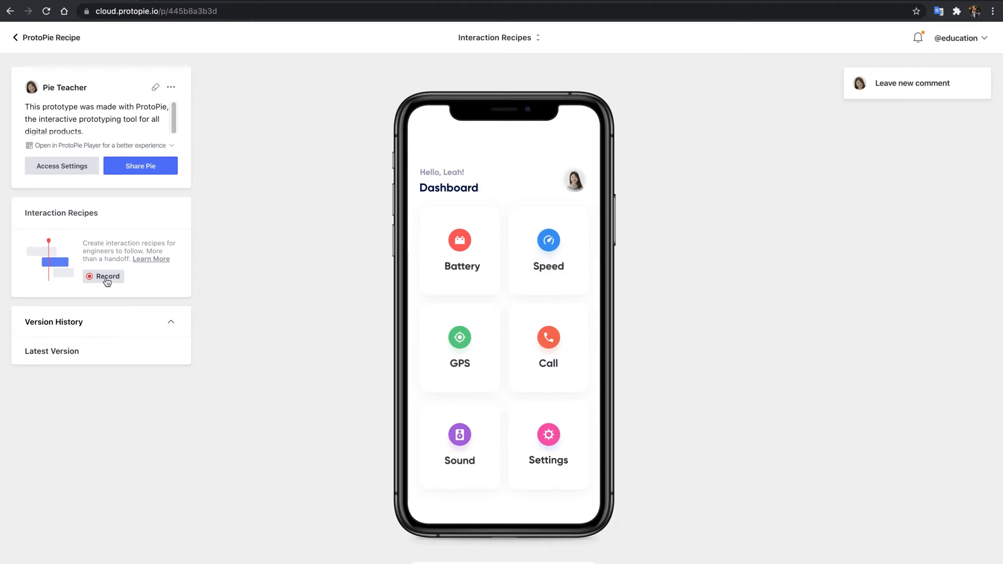
left_click(108, 277)
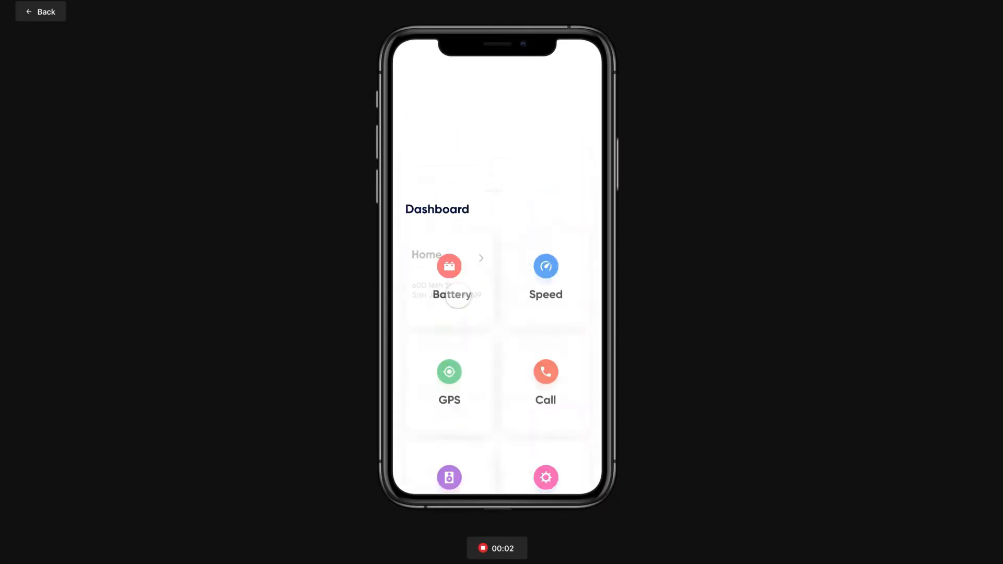
left_click(449, 380)
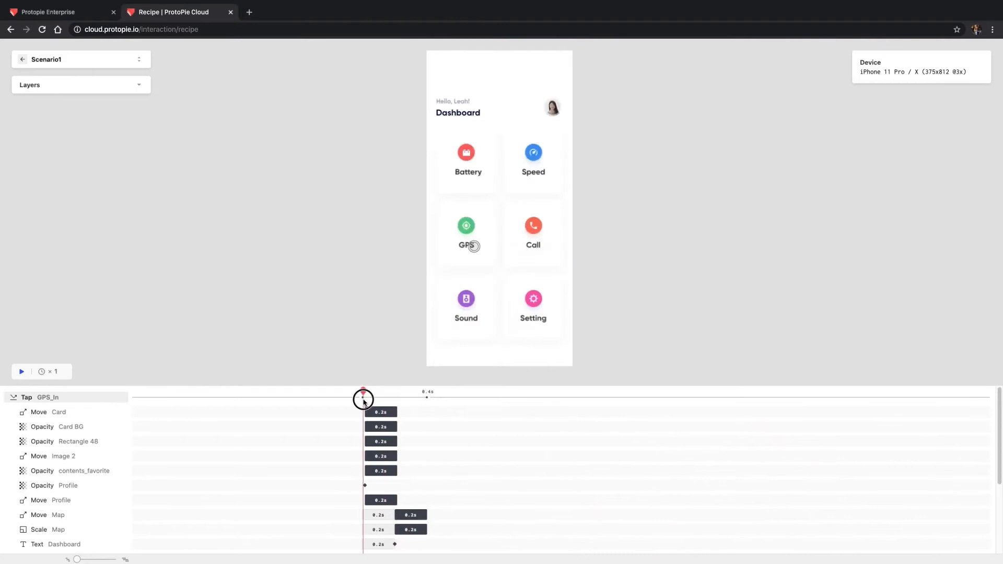
Play and pause the Scenario1 recipe, then set playback speed to x 0.5
left_click(20, 371)
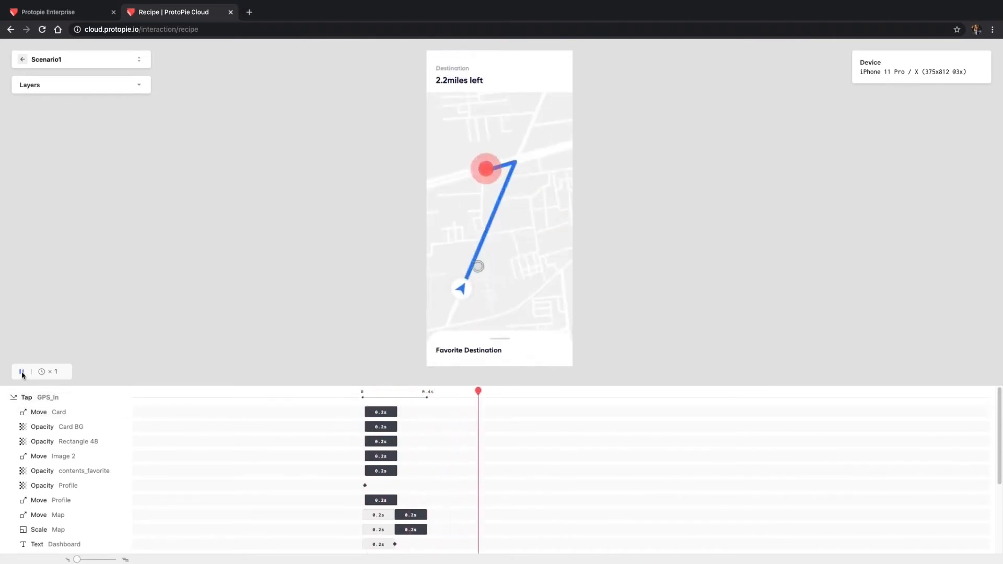
left_click(21, 372)
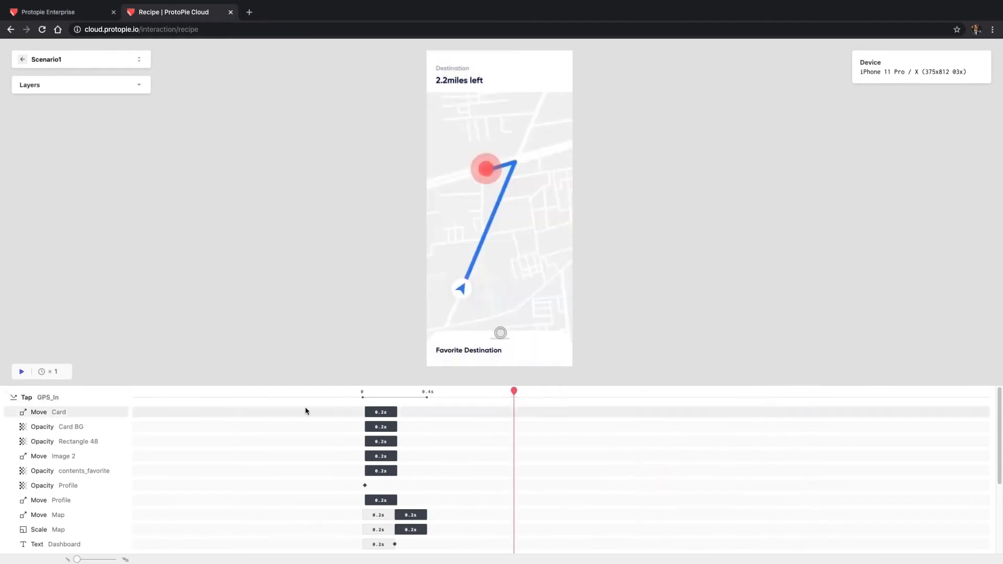
left_click(48, 372)
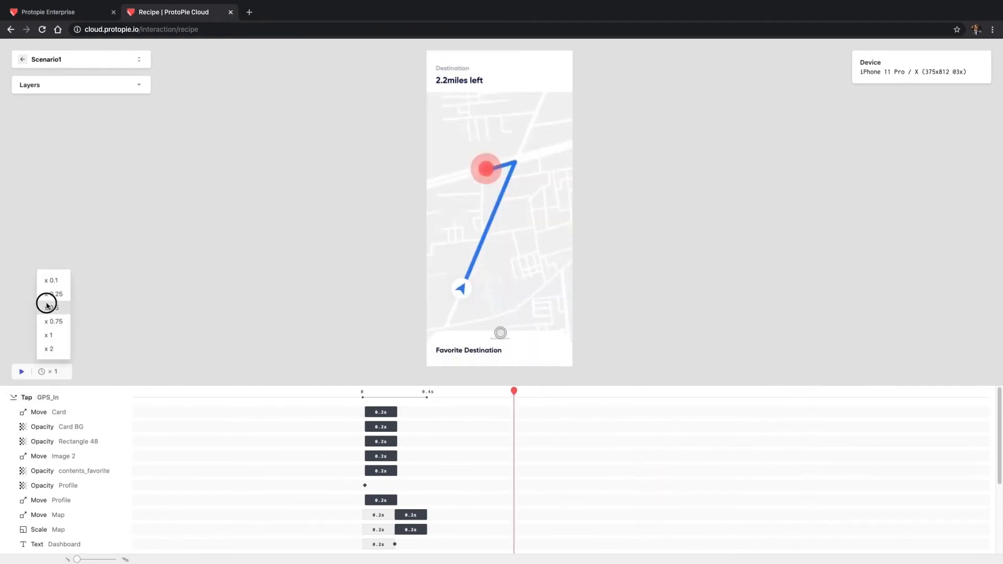
left_click(52, 307)
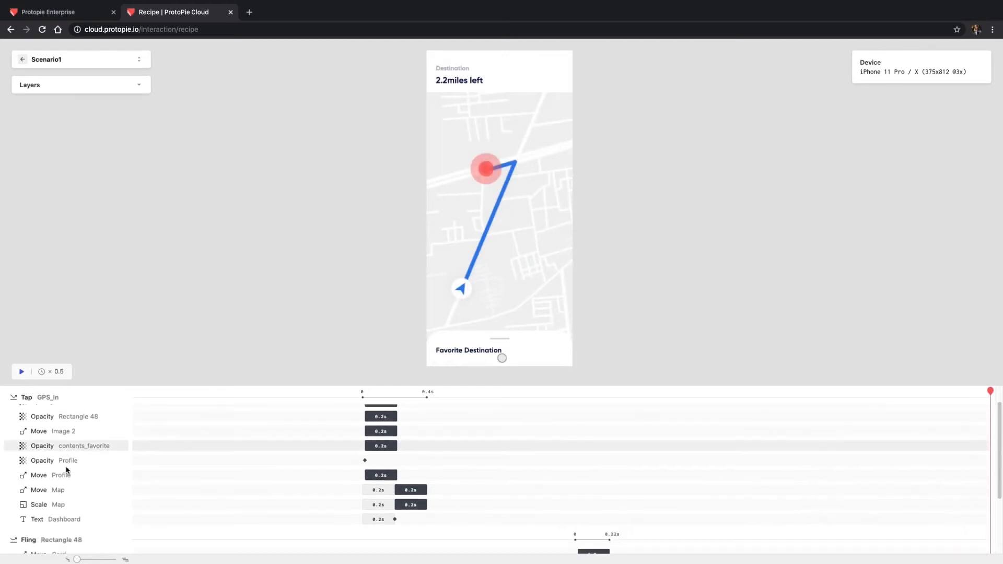
Inspect Move Card, Opacity Dim and Fling Rectangle 48 details, then scrub the card slide
left_click(48, 467)
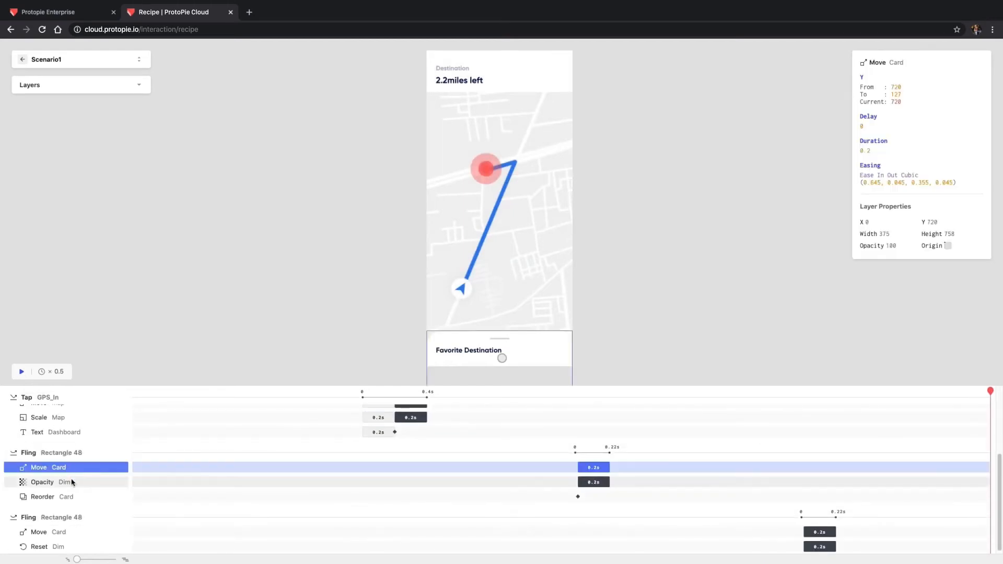
left_click(51, 482)
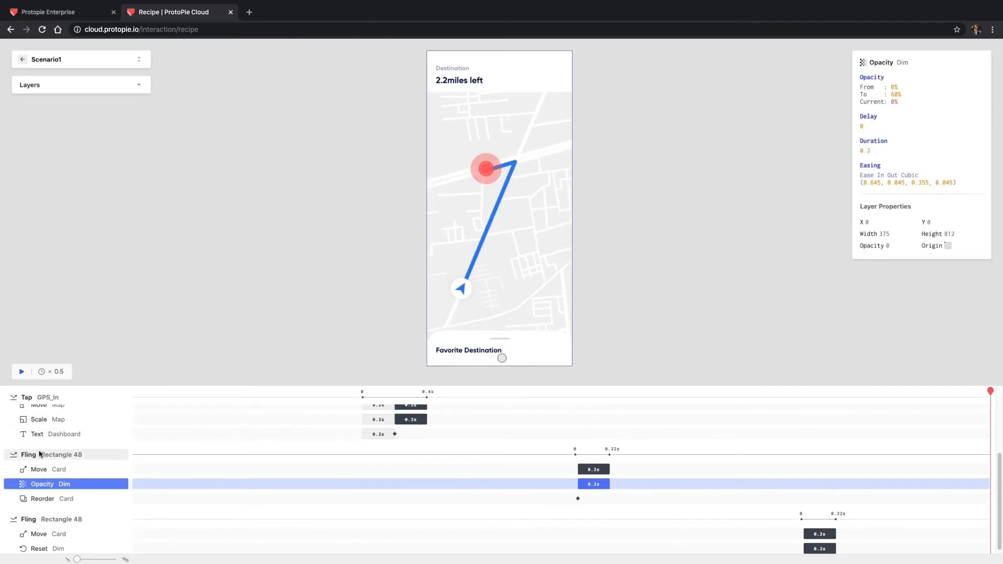
left_click(51, 454)
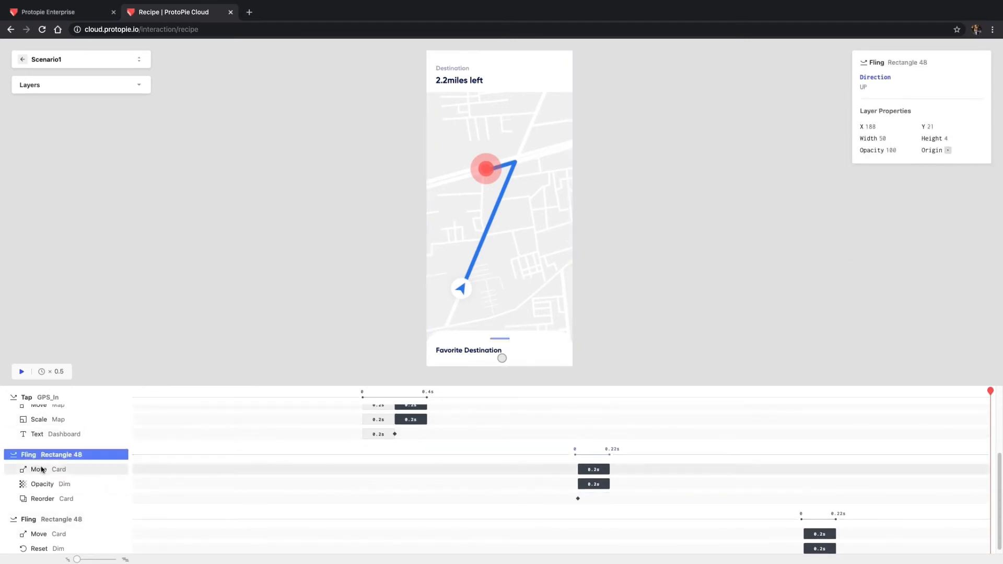
left_click(45, 469)
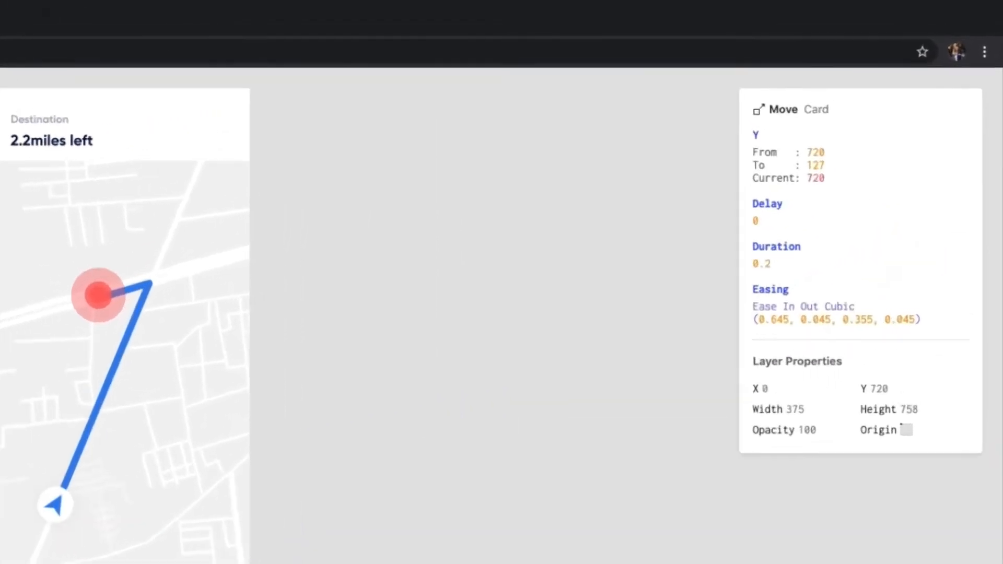
mouse_move(749, 288)
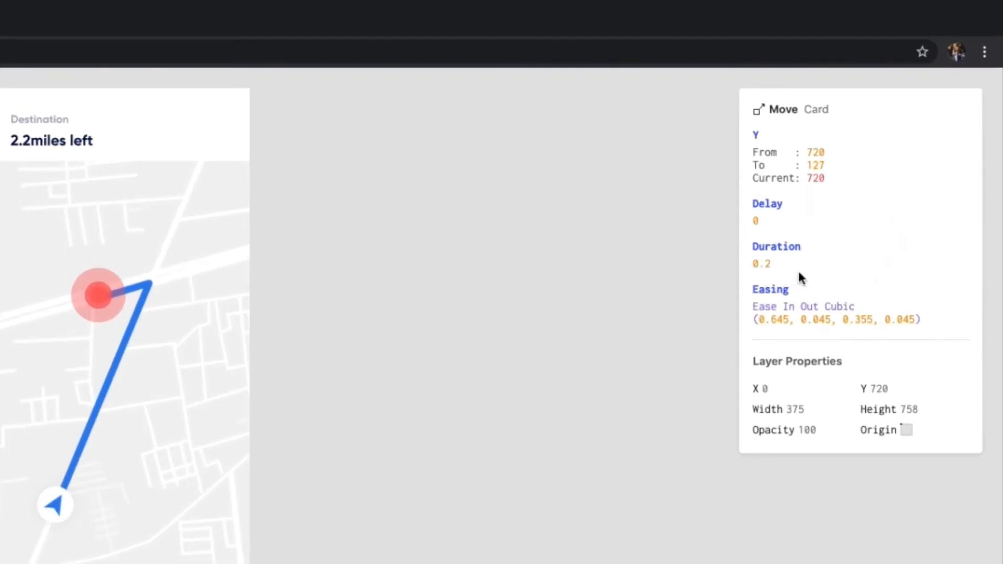
mouse_move(804, 274)
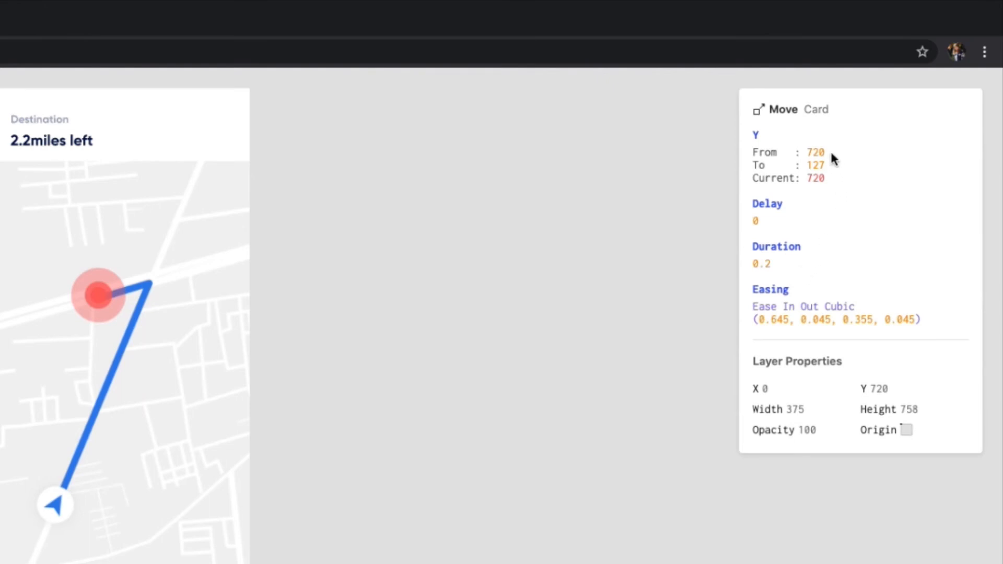
mouse_move(836, 160)
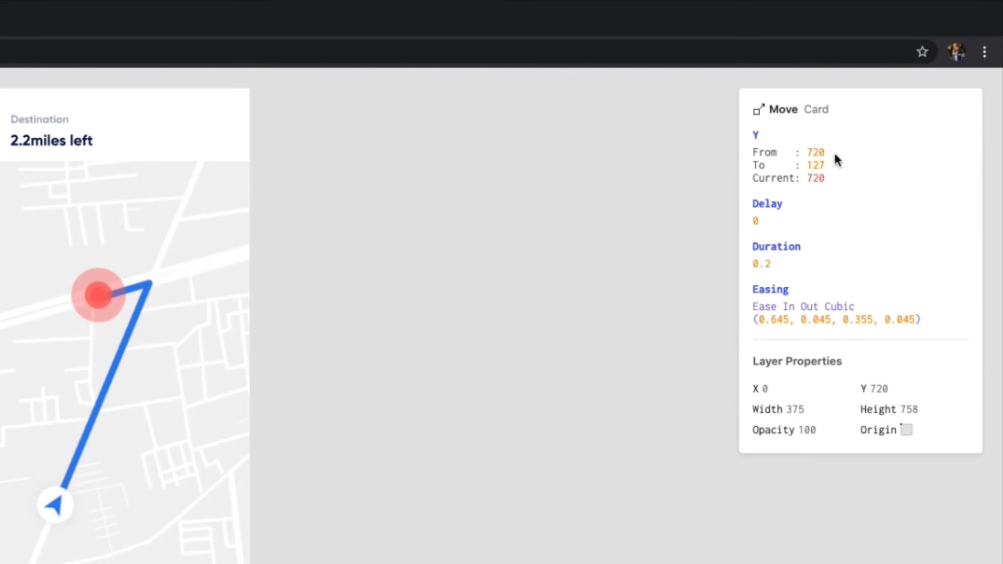
mouse_move(841, 171)
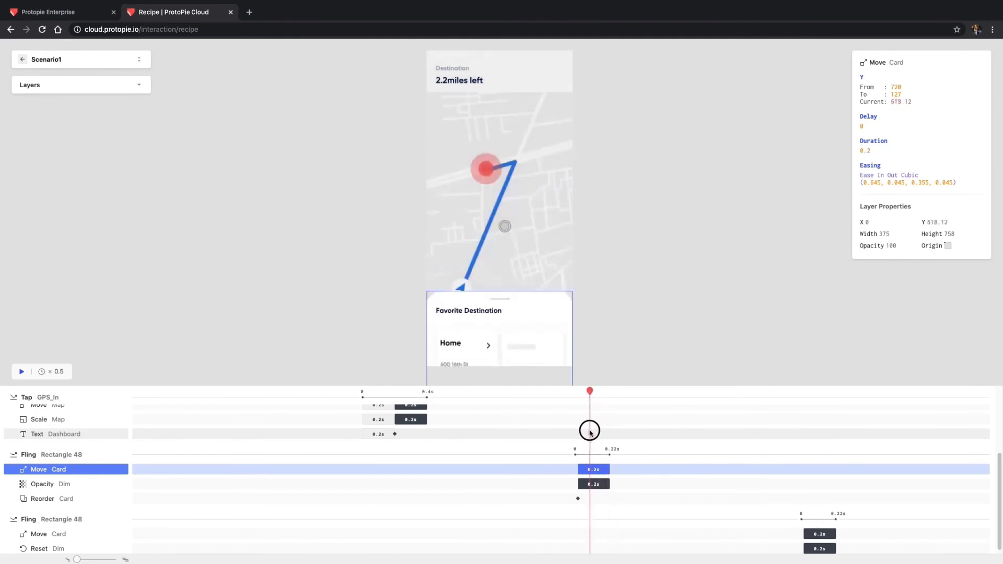
left_click_drag(589, 429, 598, 430)
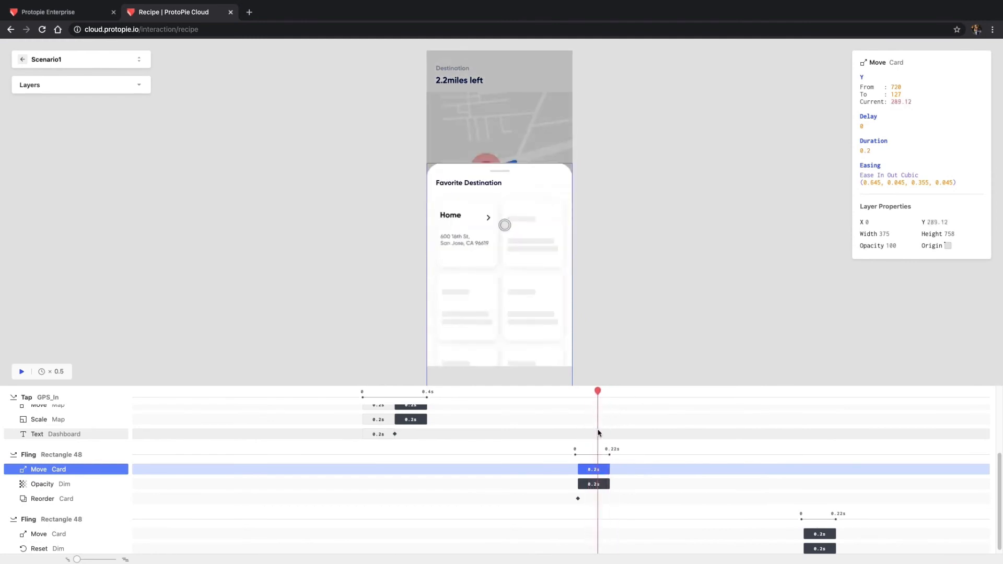